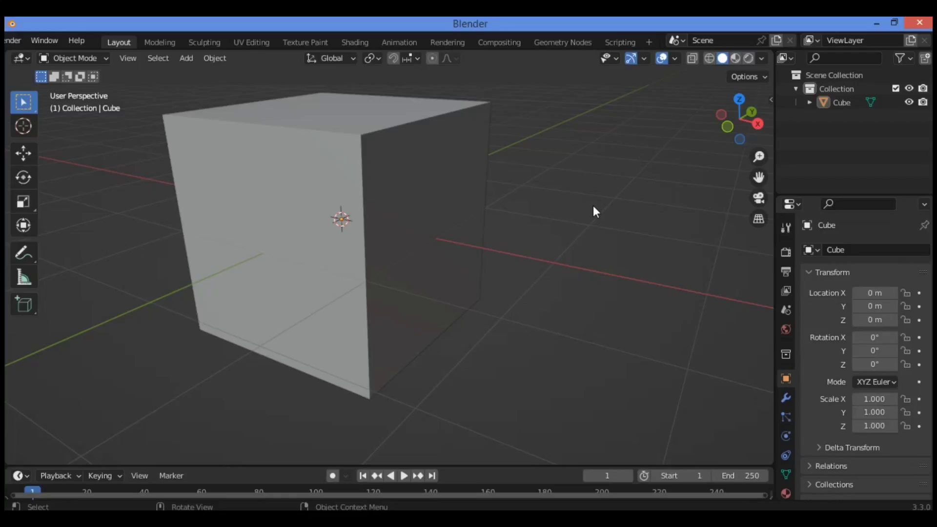
pyautogui.moveTo(131, 222)
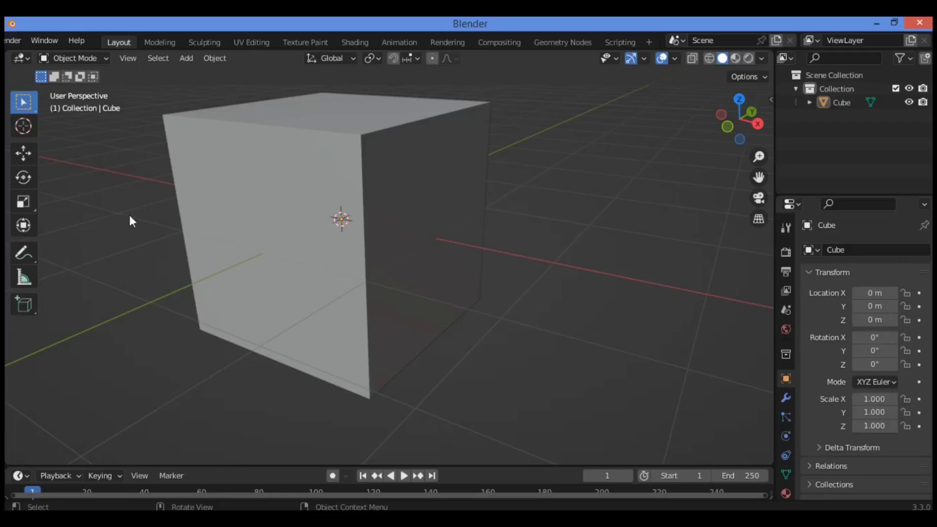
# Add a new cube, scale it to about 0.35 and move it along X beside the big cube.
pyautogui.click(186, 58)
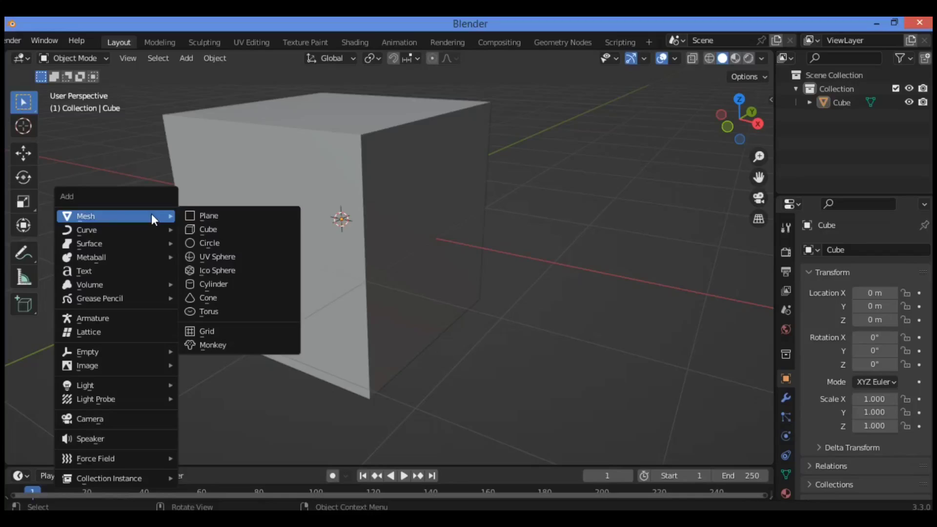
pyautogui.click(207, 228)
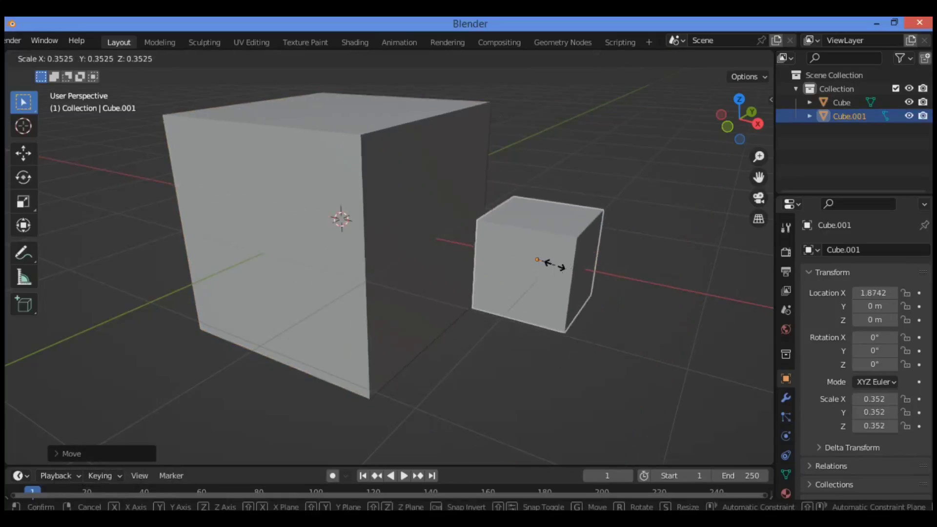
pyautogui.click(555, 270)
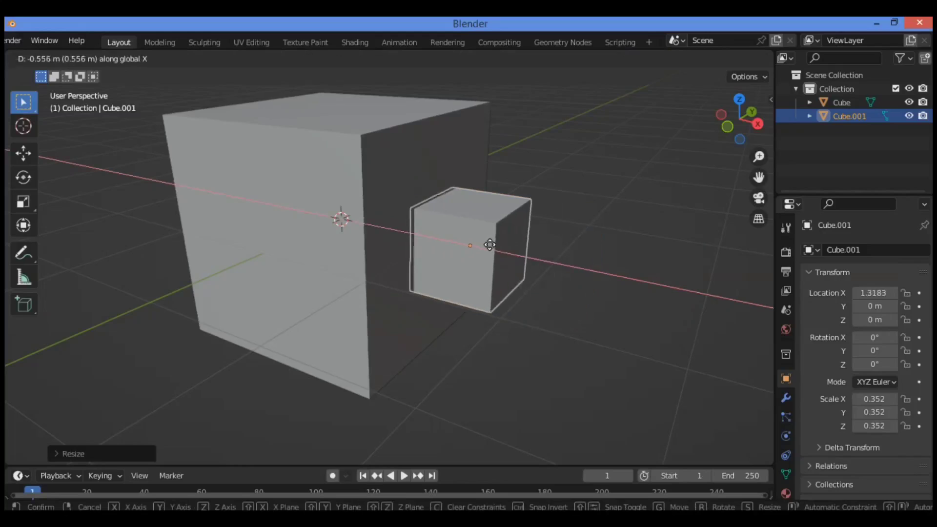
pyautogui.click(507, 247)
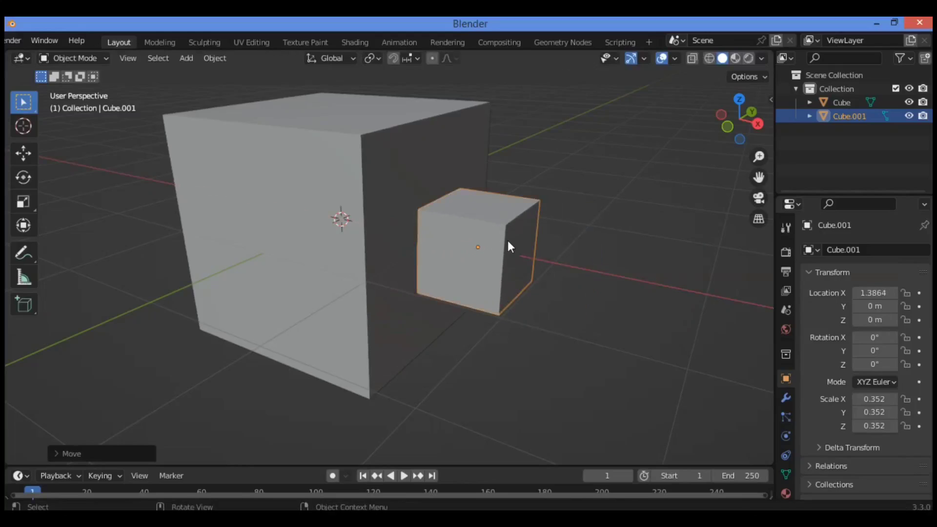
pyautogui.moveTo(493, 221)
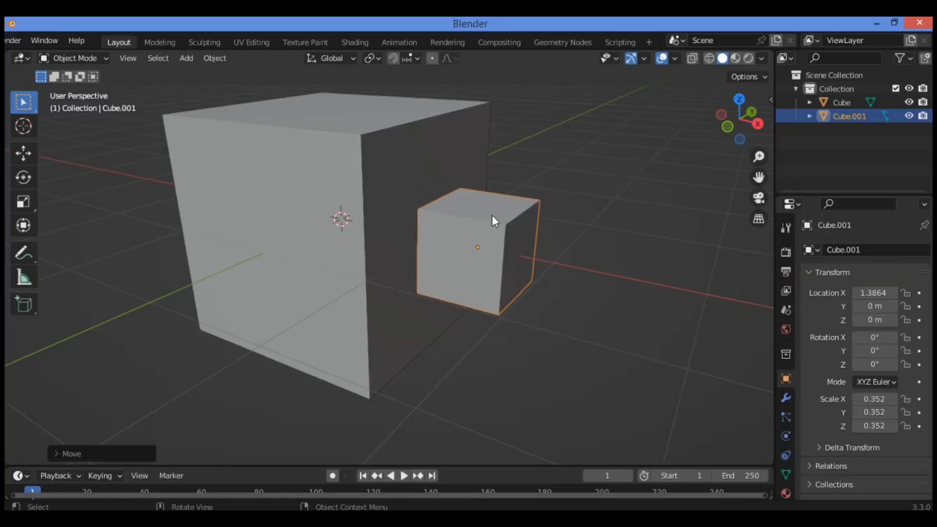
pyautogui.moveTo(525, 247)
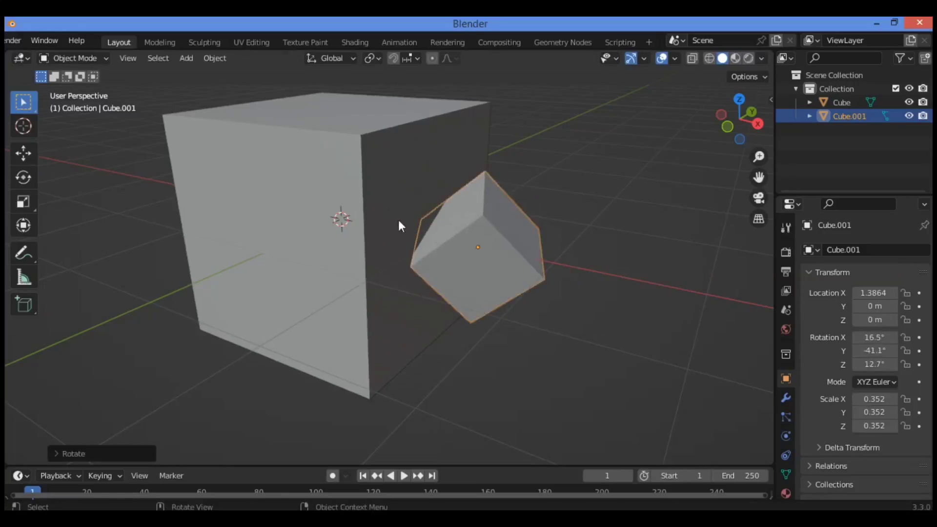
pyautogui.moveTo(349, 163)
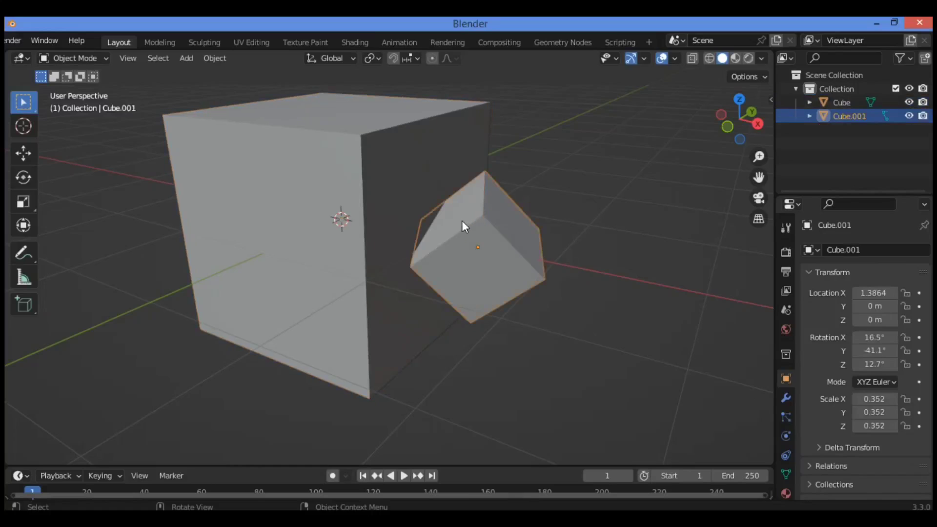
pyautogui.moveTo(501, 224)
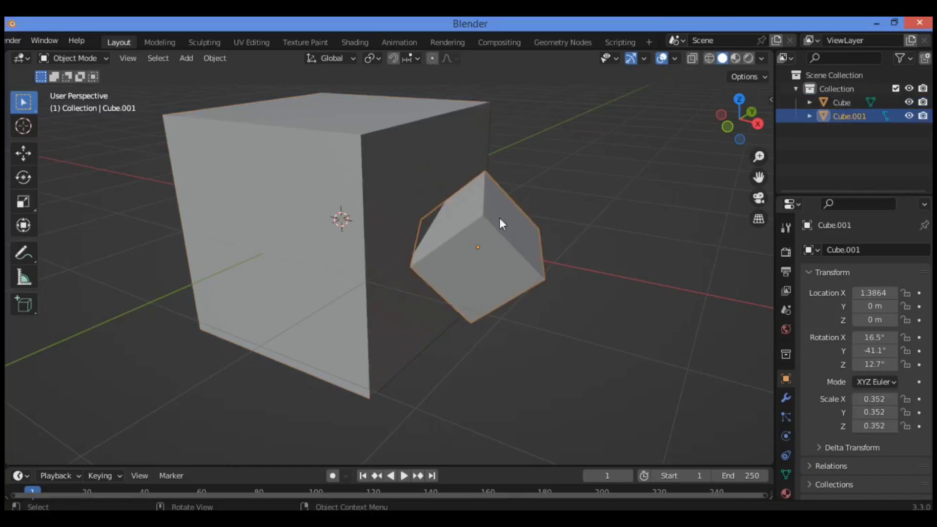
pyautogui.moveTo(267, 233)
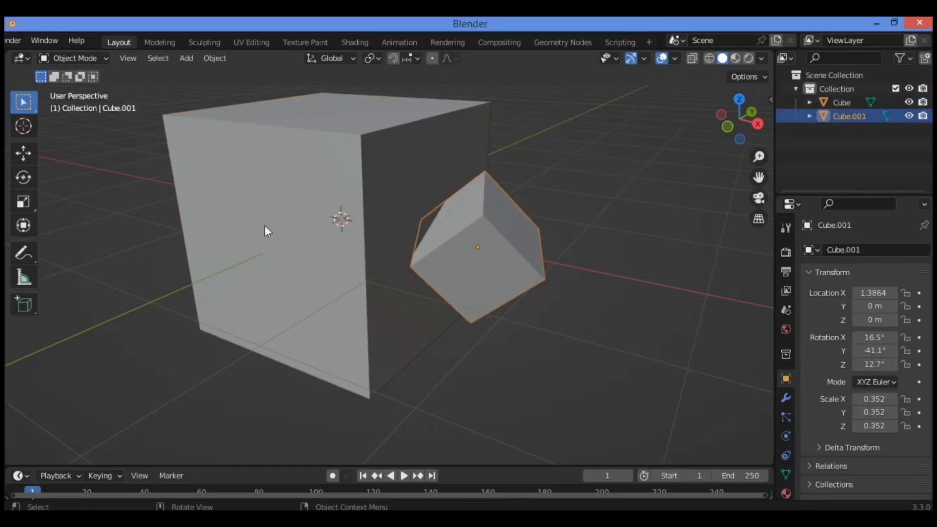
pyautogui.moveTo(373, 164)
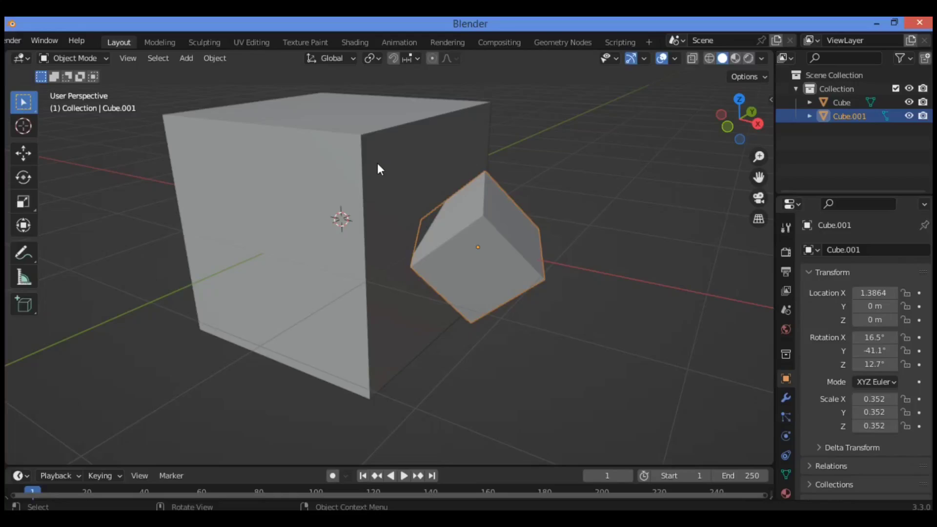
pyautogui.moveTo(466, 205)
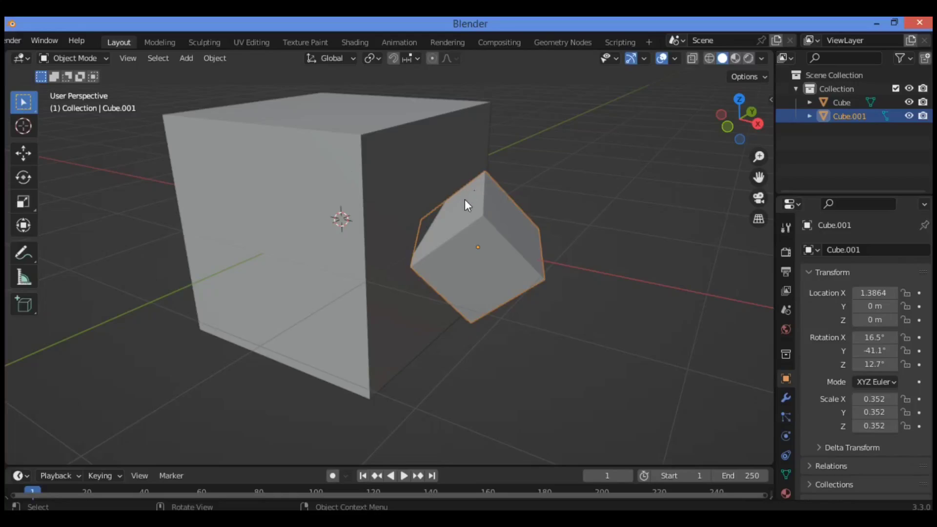
pyautogui.moveTo(507, 221)
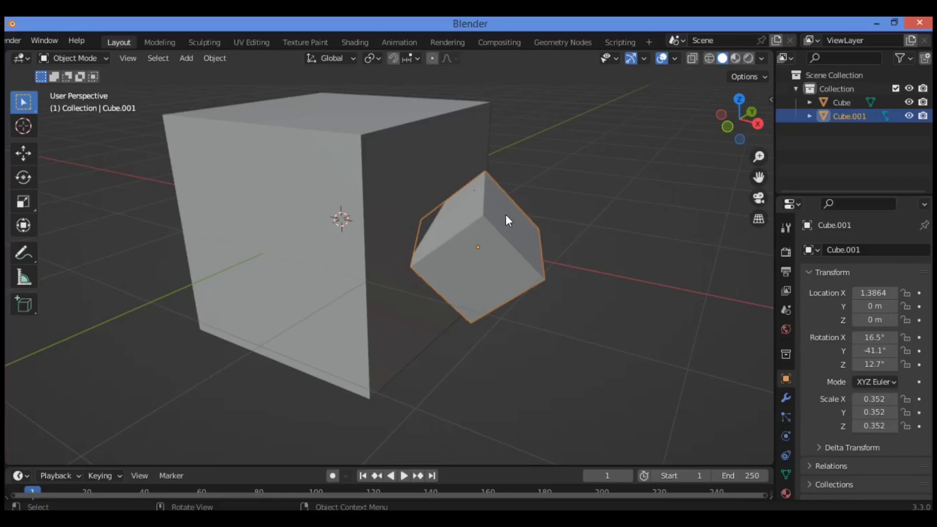
pyautogui.moveTo(512, 214)
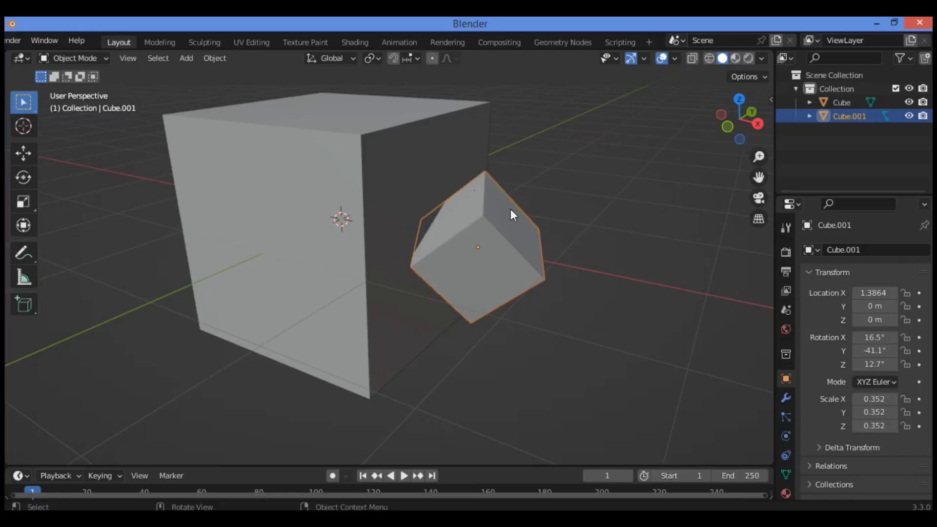
pyautogui.moveTo(508, 217)
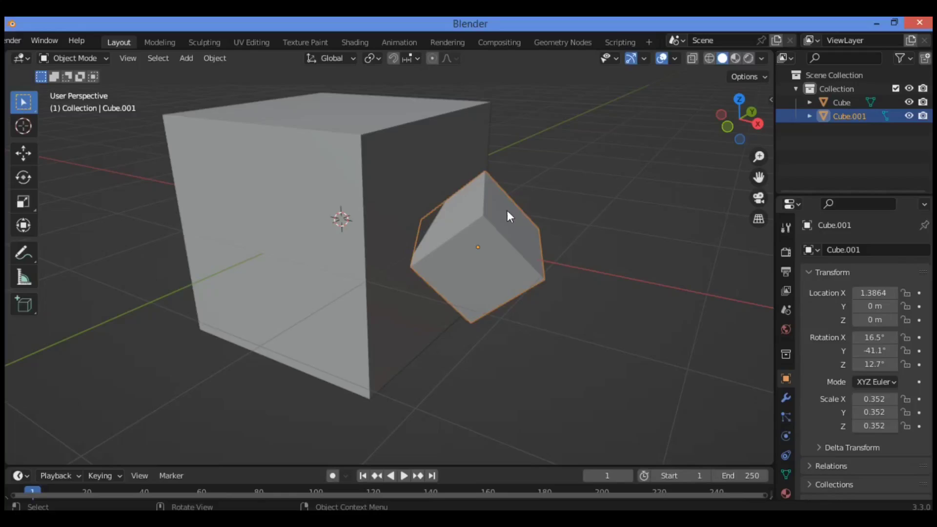
pyautogui.moveTo(387, 82)
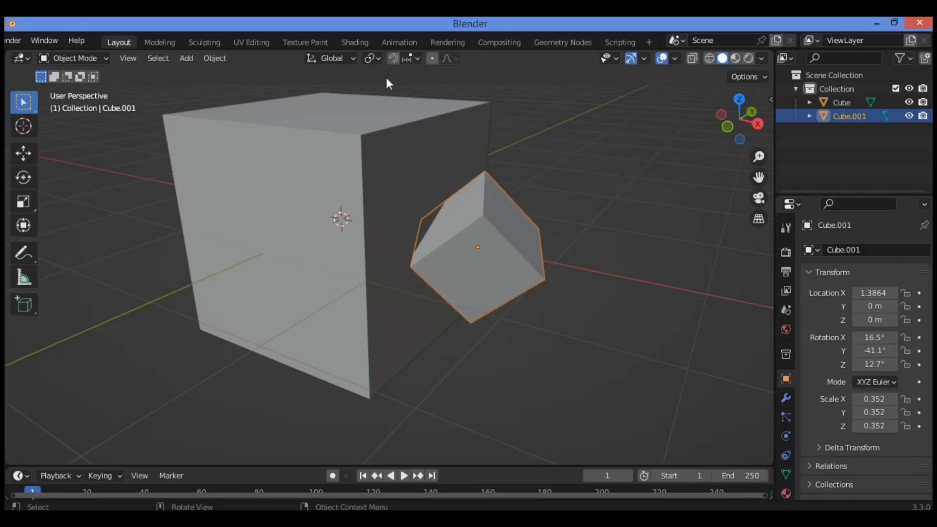
# Edit the large cube's mesh with its right face selected and bring up the Transform Orientation list.
pyautogui.click(284, 134)
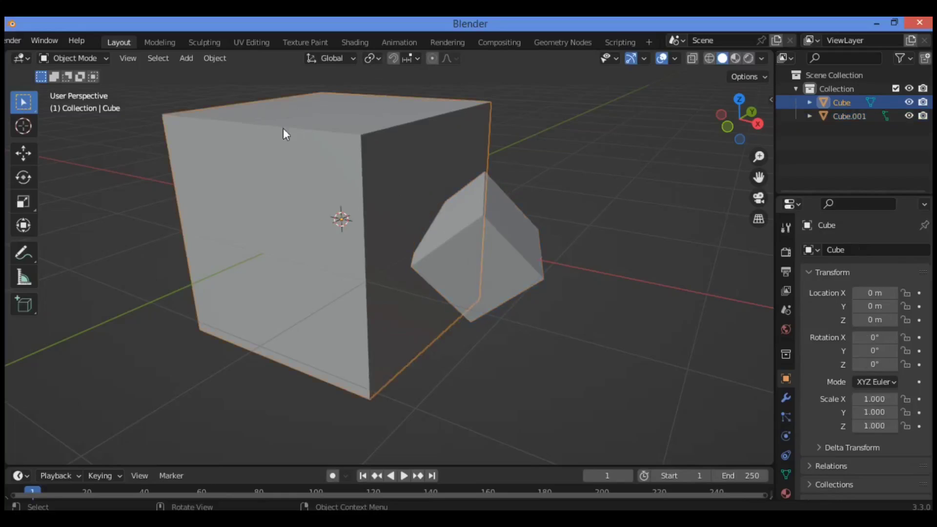
pyautogui.press('Tab')
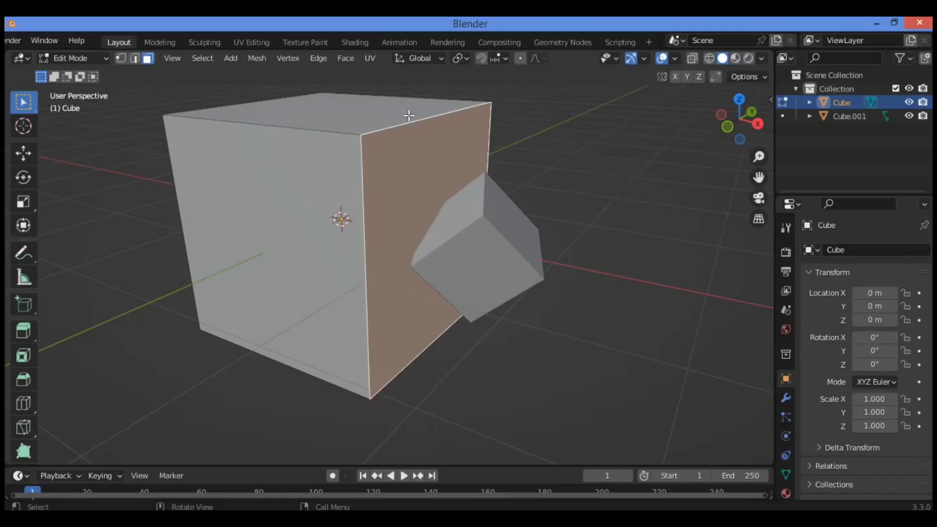
pyautogui.click(420, 58)
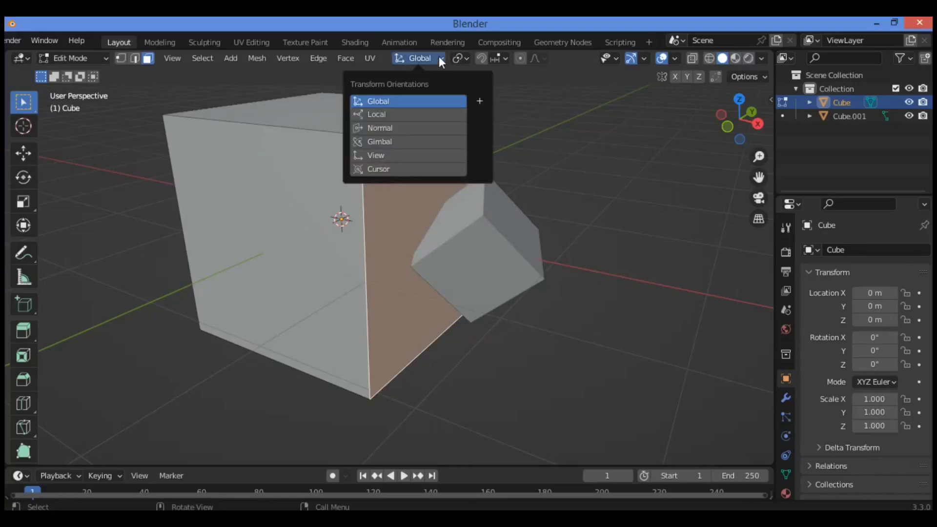
pyautogui.moveTo(439, 129)
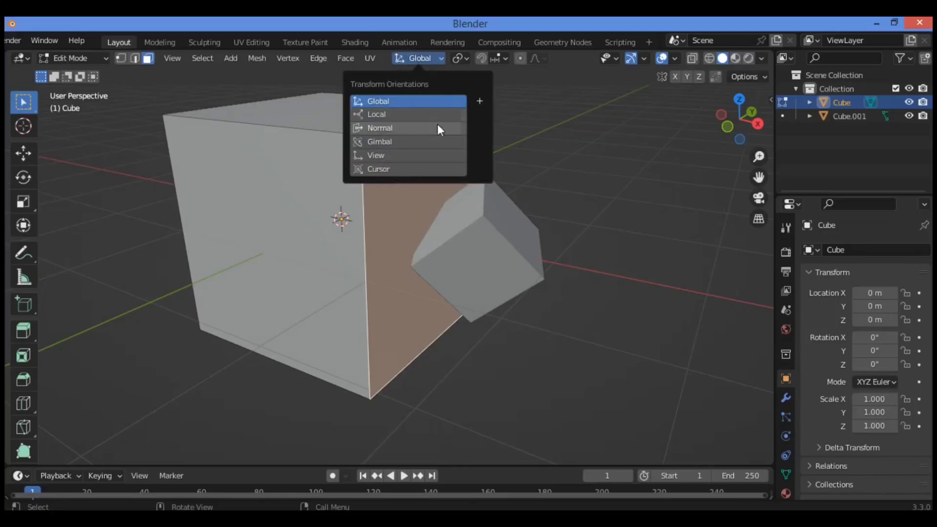
pyautogui.moveTo(479, 100)
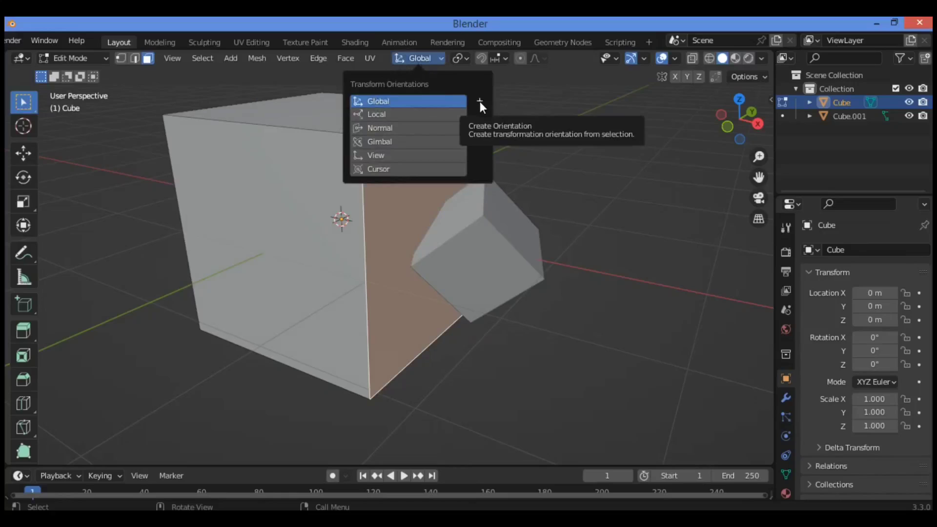
# Create a face-based orientation named 'custom orientation face' and leave it active.
pyautogui.click(478, 100)
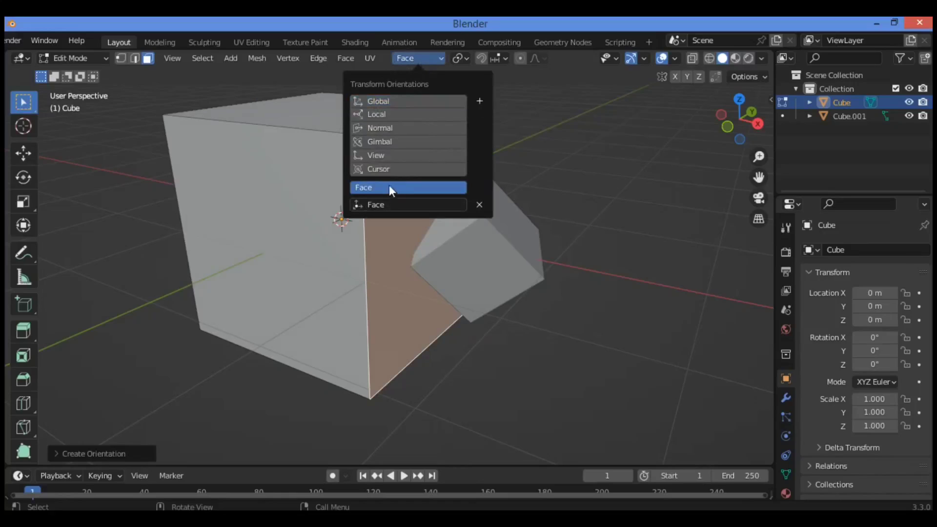
pyautogui.moveTo(392, 209)
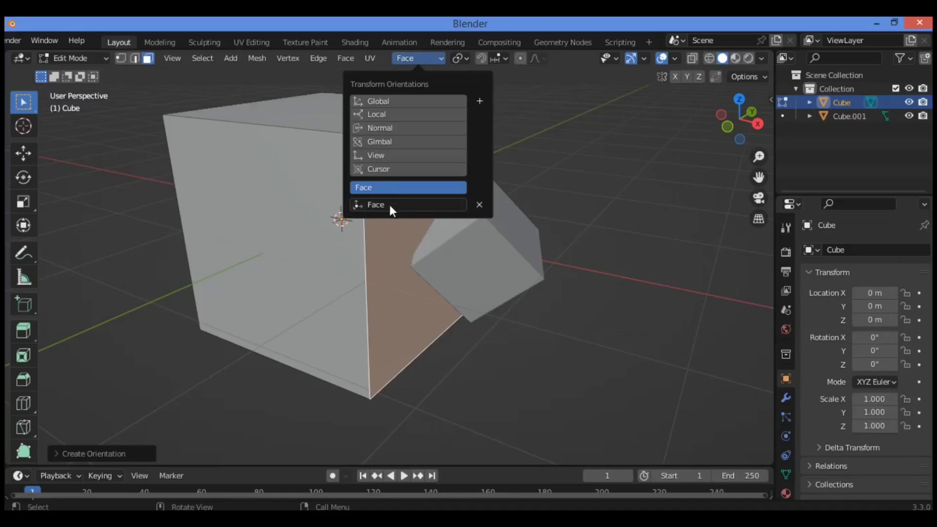
pyautogui.doubleClick(394, 204)
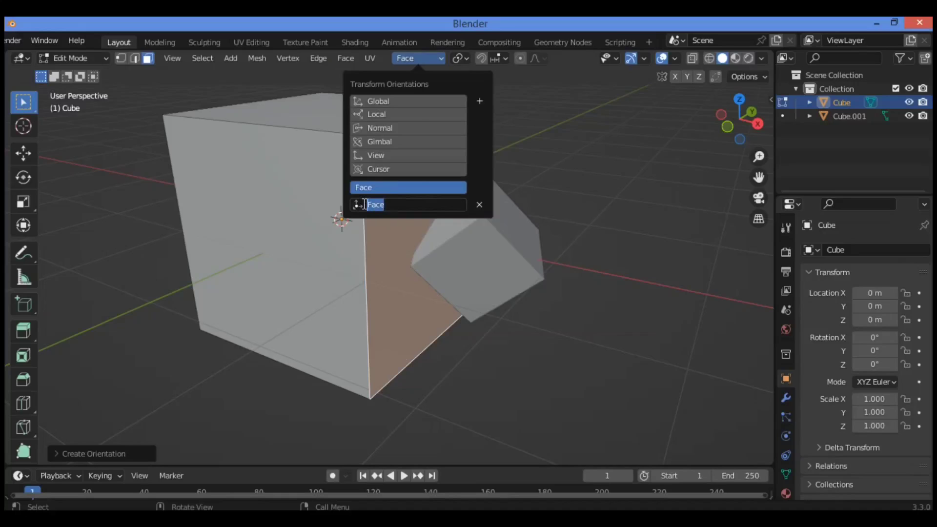
pyautogui.write('custom')
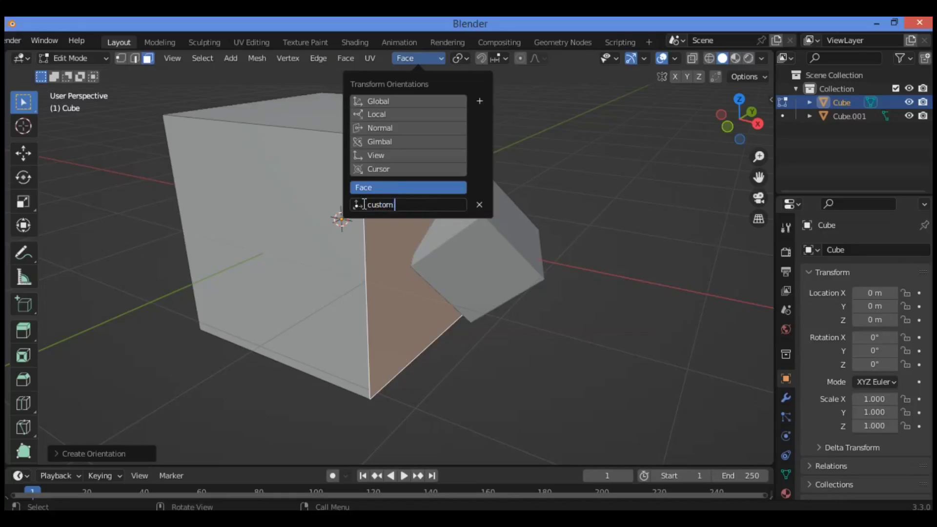
pyautogui.write('ori')
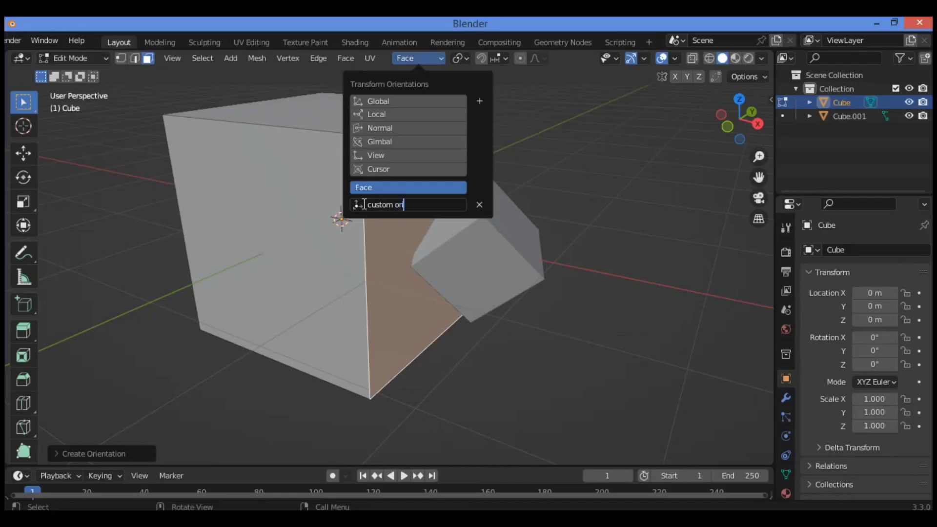
pyautogui.write('ient')
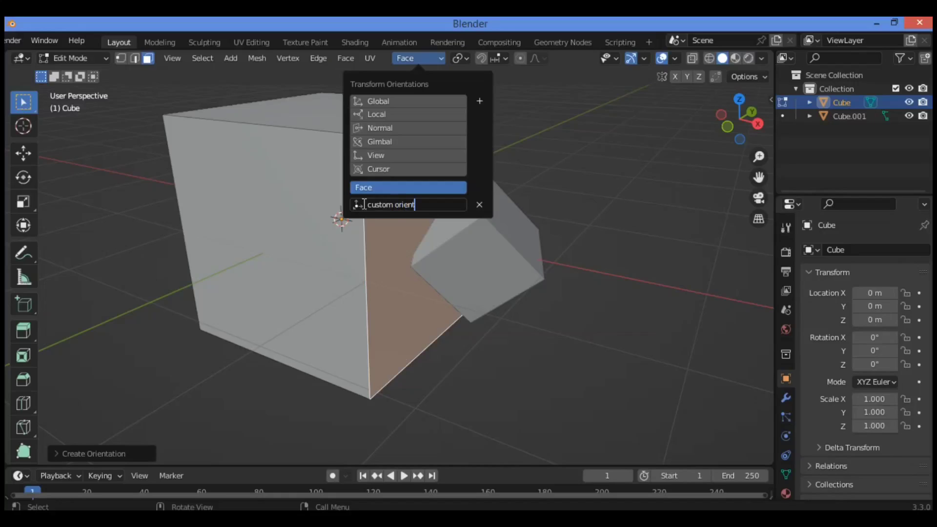
pyautogui.write('ation')
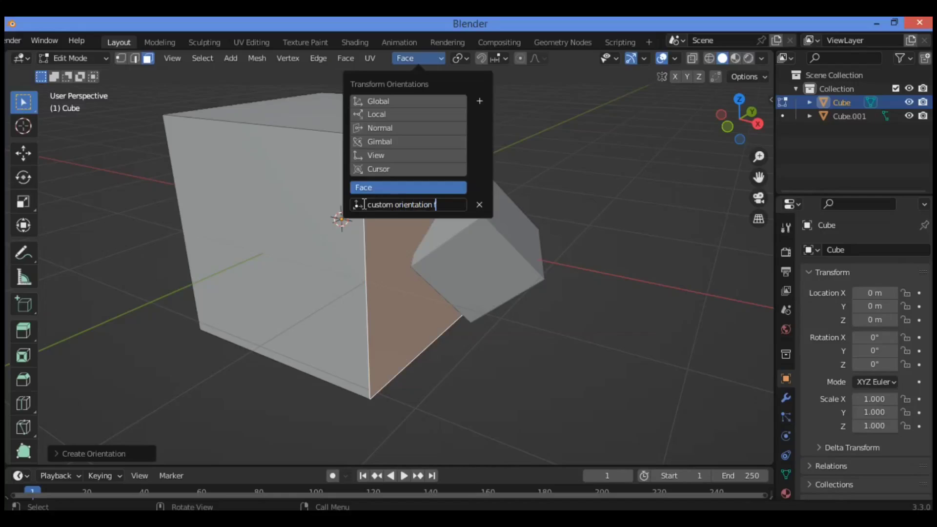
pyautogui.write('face')
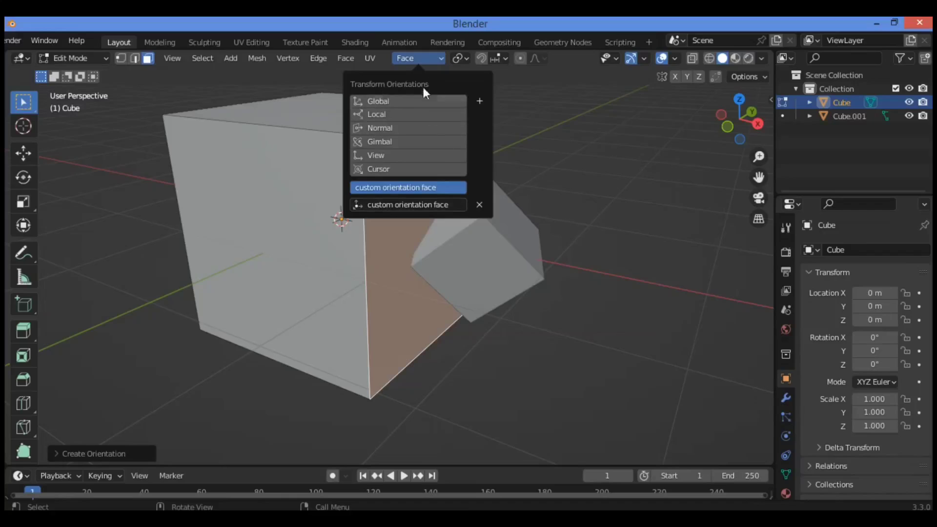
pyautogui.moveTo(386, 150)
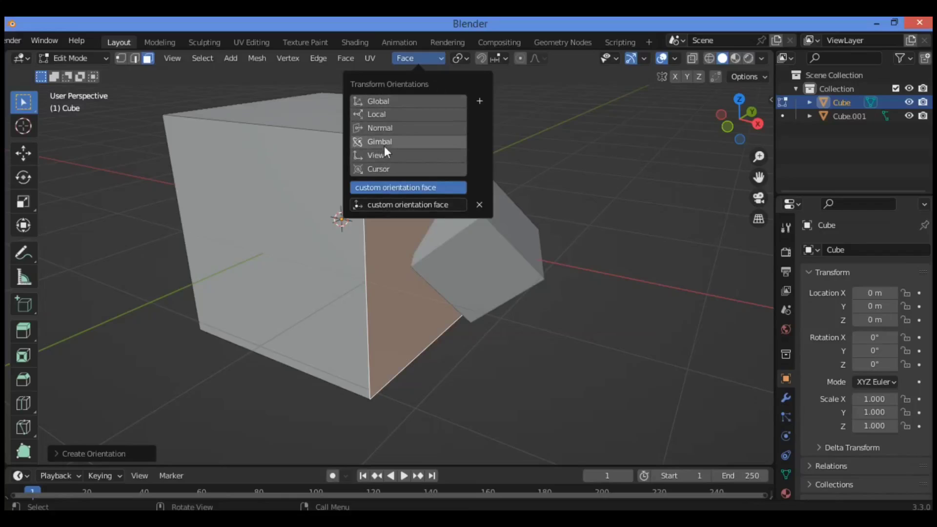
pyautogui.click(395, 188)
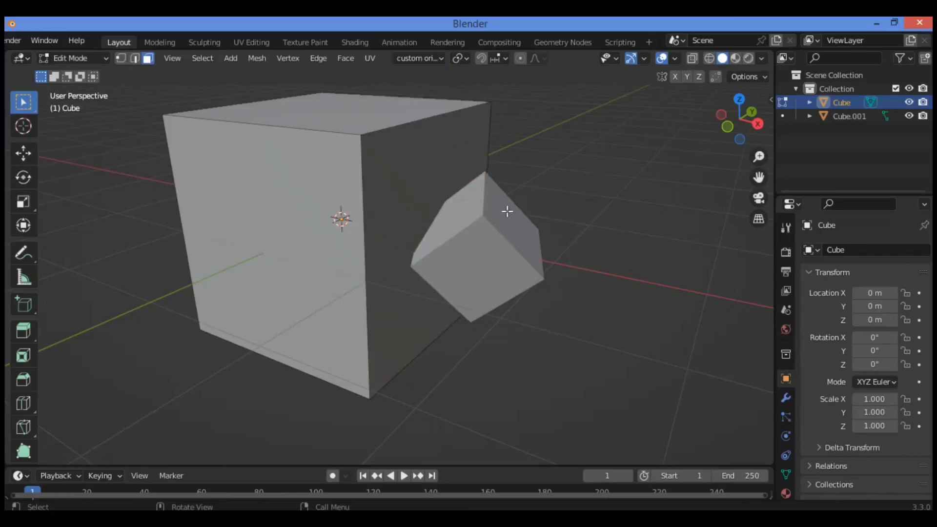
# Return to Object Mode so the small tilted cube can be selected.
pyautogui.press('Tab')
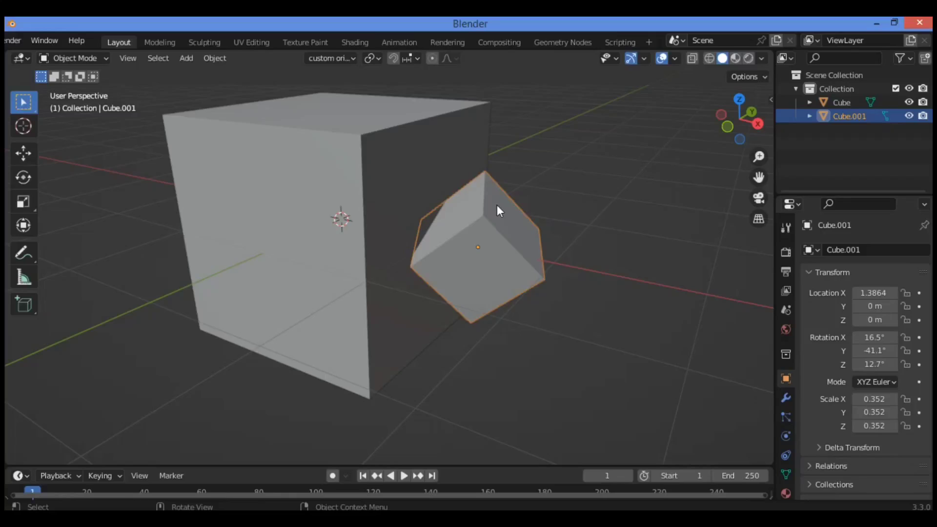
pyautogui.moveTo(492, 211)
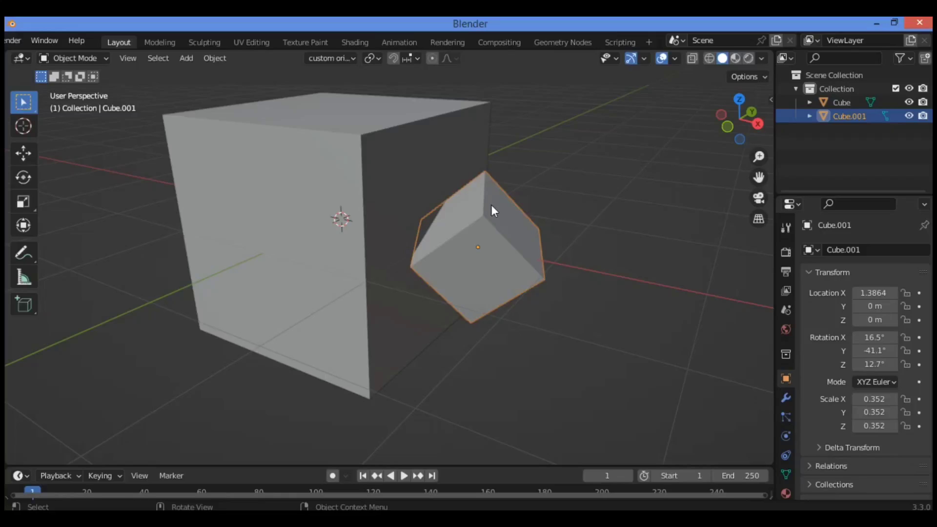
pyautogui.moveTo(326, 149)
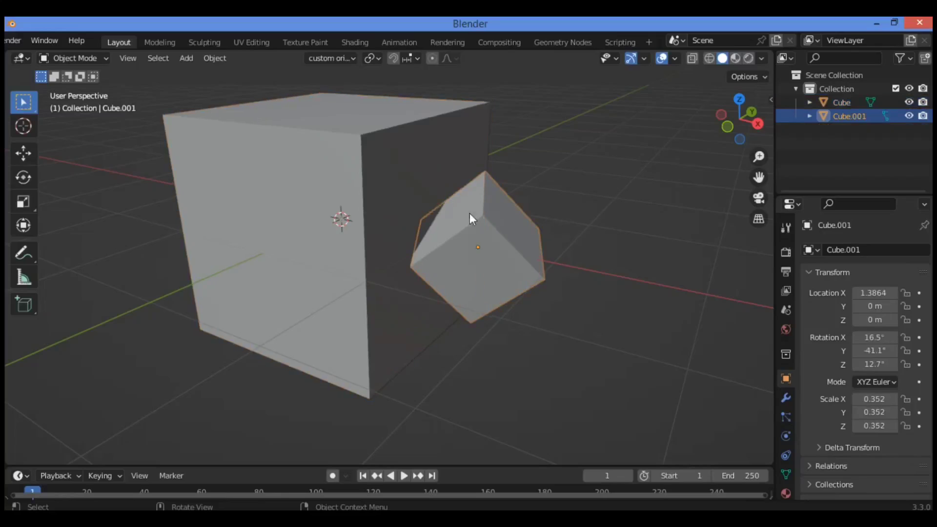
pyautogui.moveTo(477, 236)
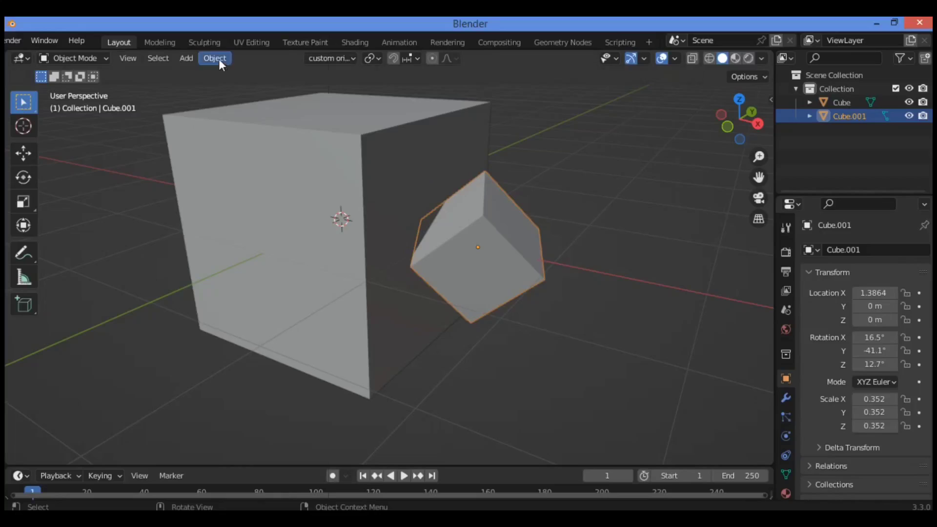
# Align the small cube to the 'custom orientation face' orientation via Object > Transform.
pyautogui.click(214, 58)
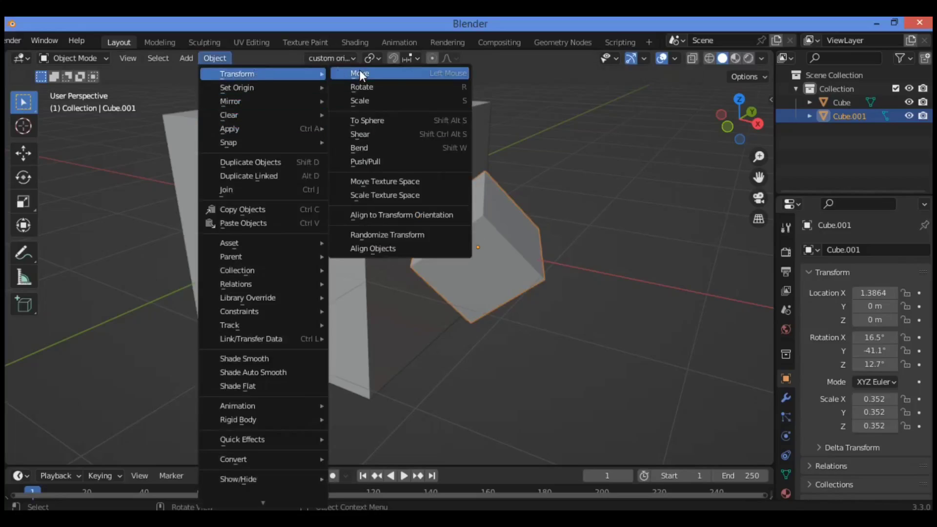
pyautogui.moveTo(401, 215)
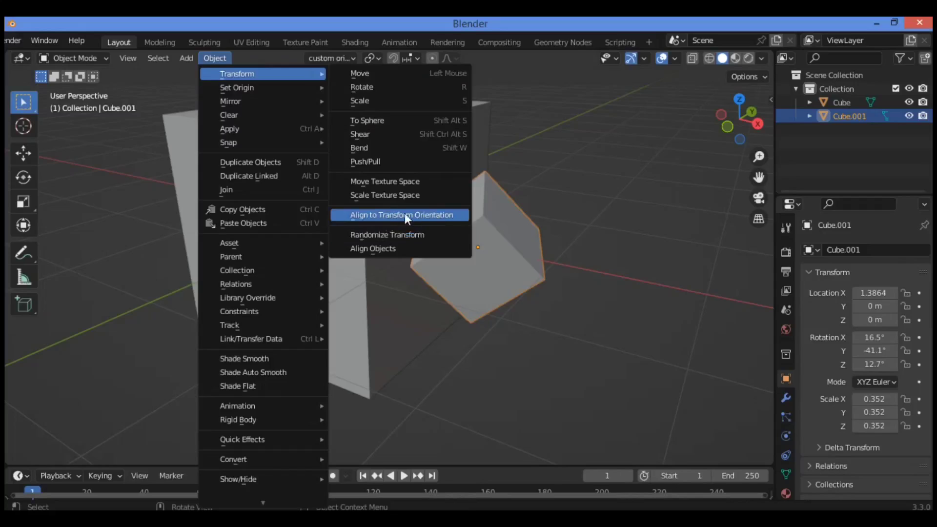
pyautogui.click(401, 214)
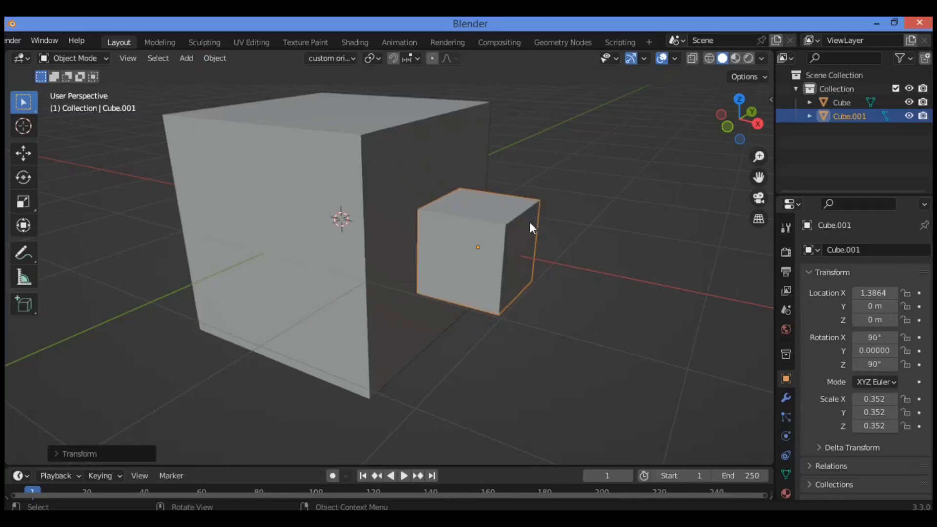
pyautogui.moveTo(467, 203)
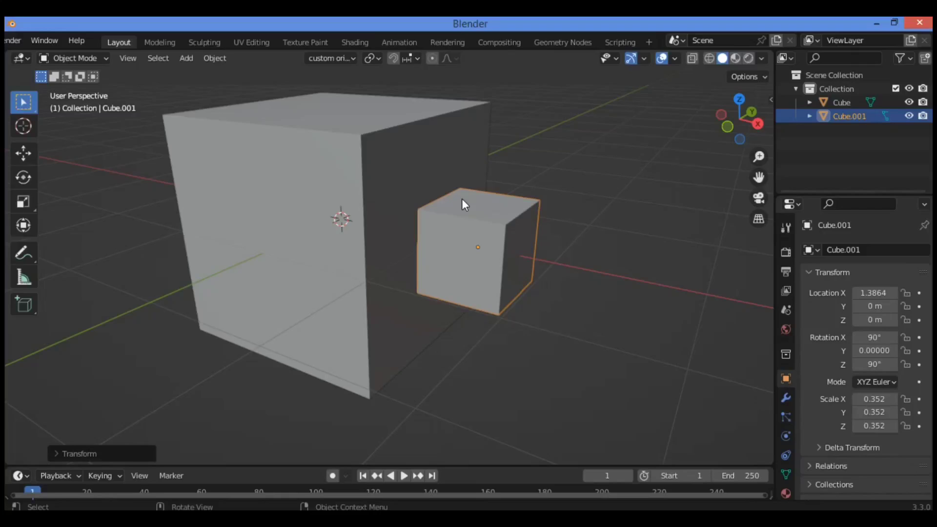
# Grab the small cube and nudge it a few hundredths of a meter along the custom Y and Z axes.
pyautogui.press('g')
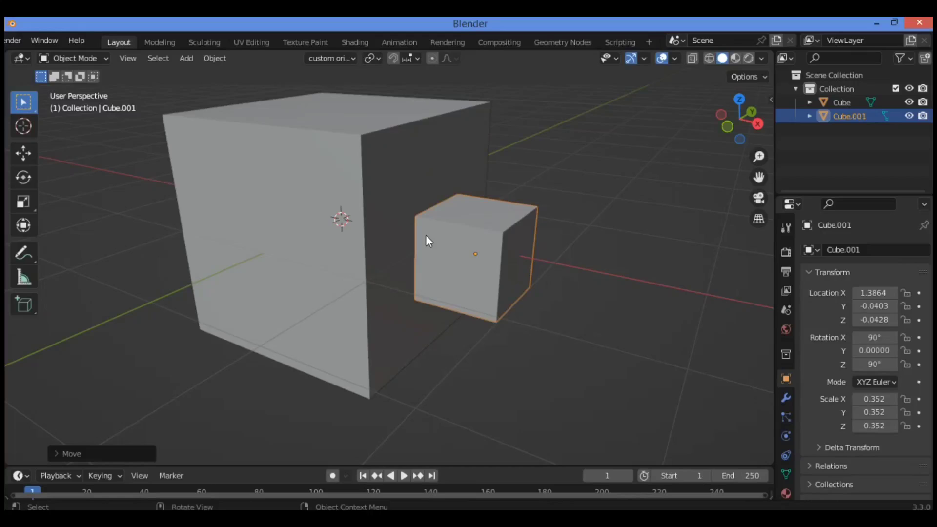
pyautogui.moveTo(429, 240)
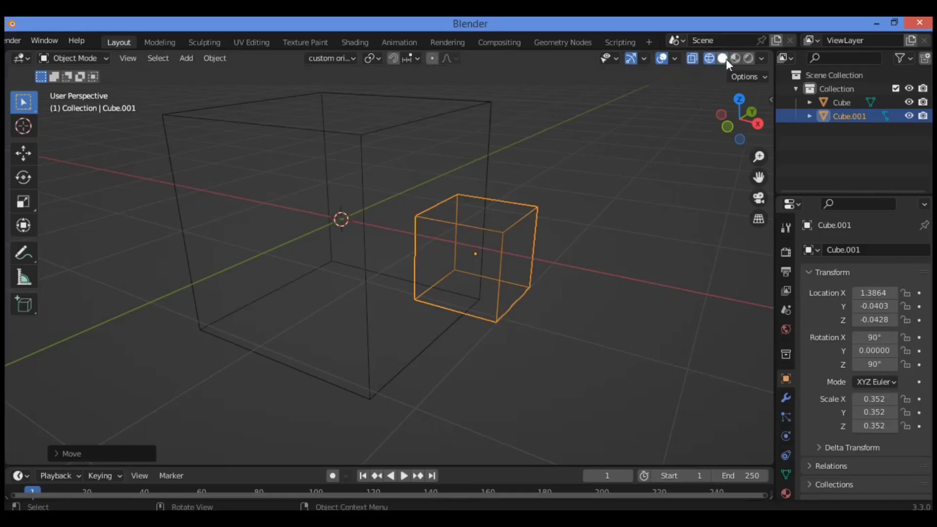
# Switch the viewport shading back to Solid.
pyautogui.click(722, 58)
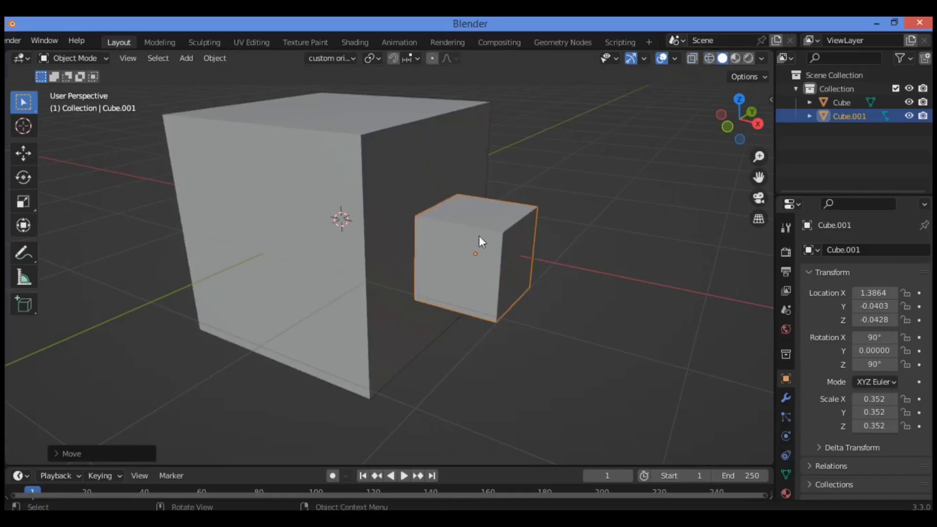
pyautogui.moveTo(367, 210)
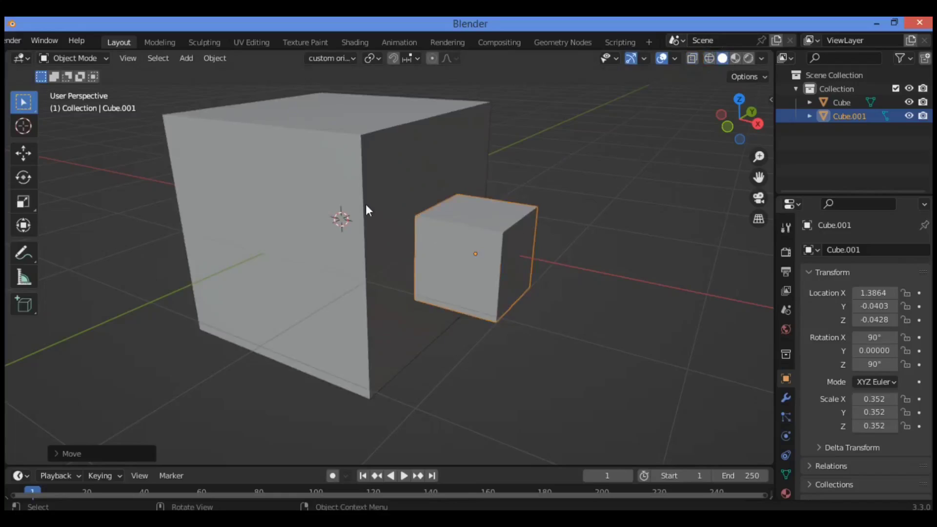
pyautogui.moveTo(288, 213)
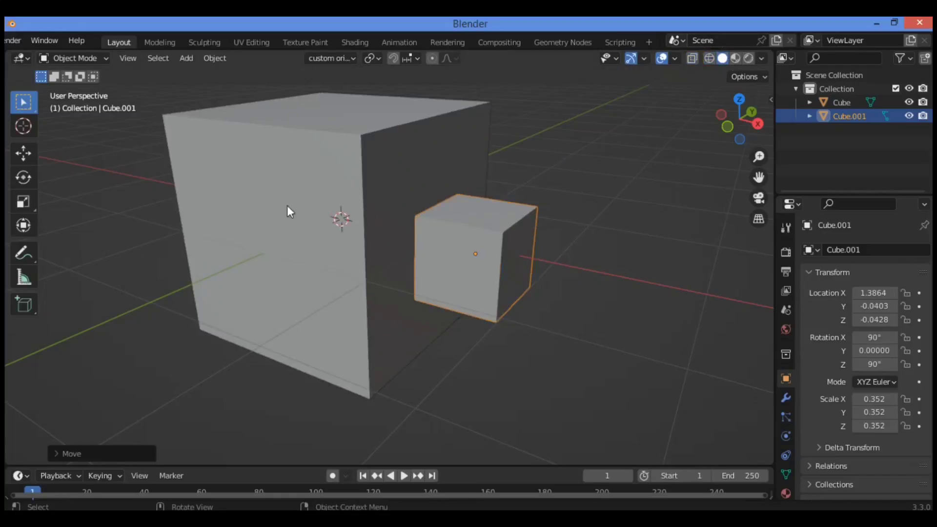
pyautogui.moveTo(445, 226)
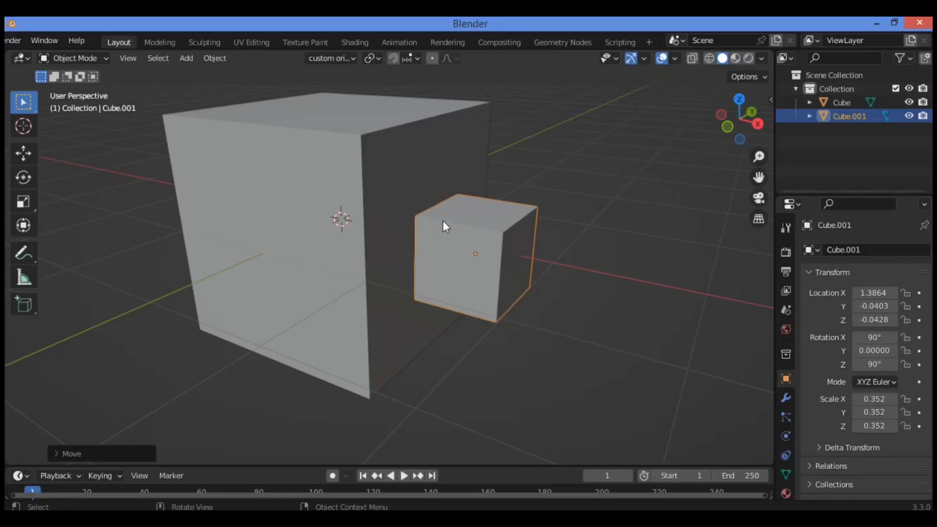